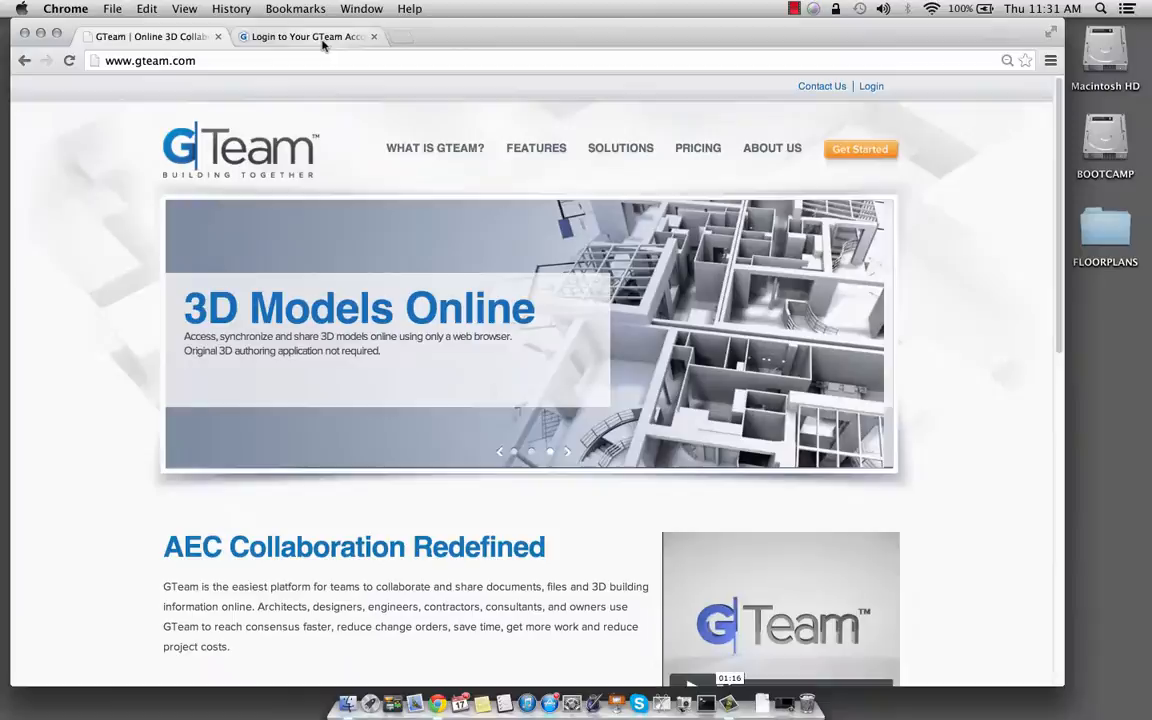
# Step: Sign in to GTeam from the Login page with the account email and password
pyautogui.click(305, 37)
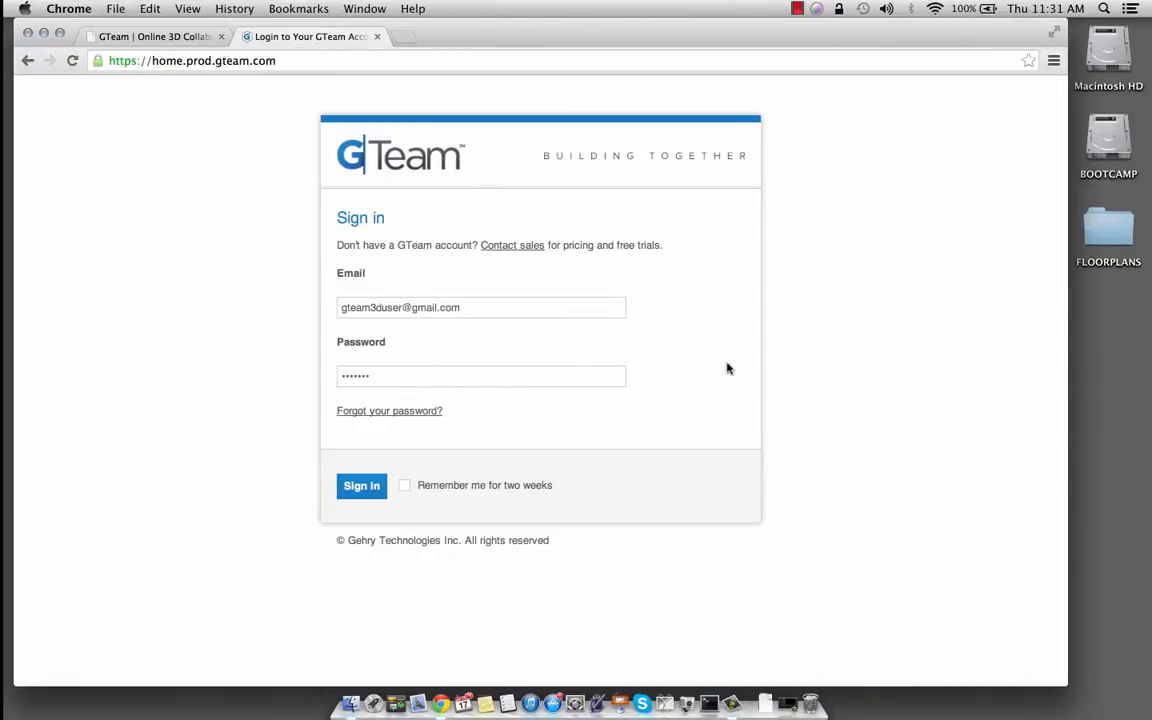
pyautogui.click(361, 485)
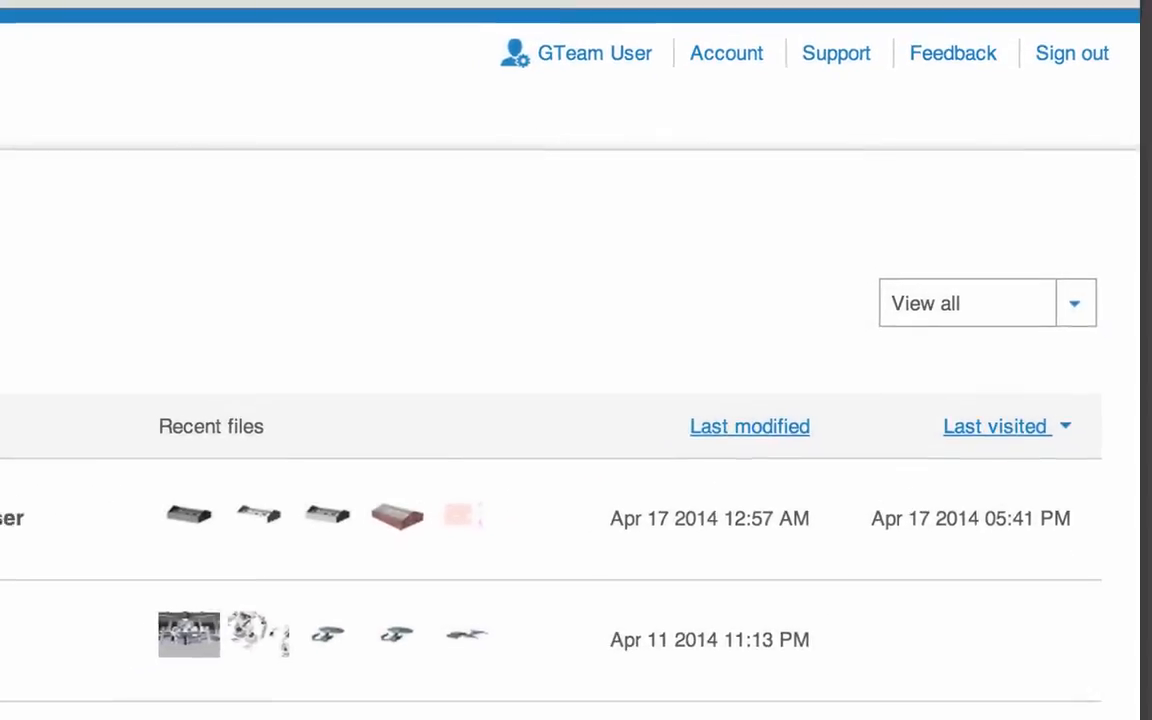
pyautogui.click(835, 53)
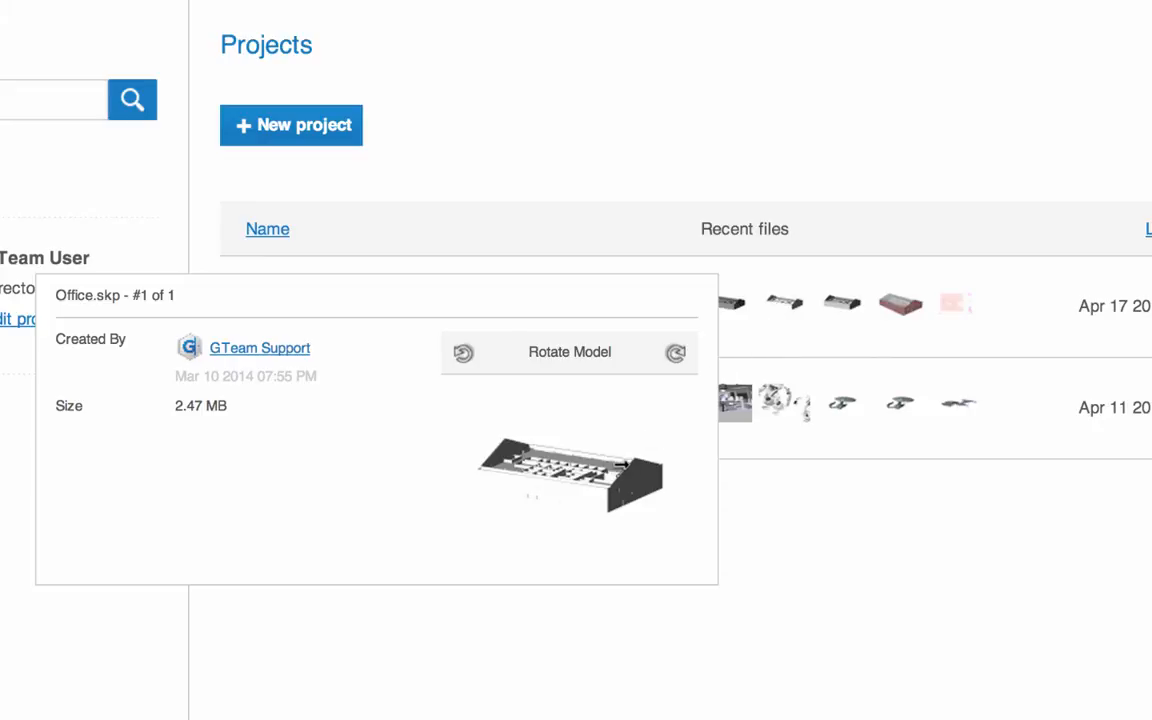
pyautogui.click(675, 352)
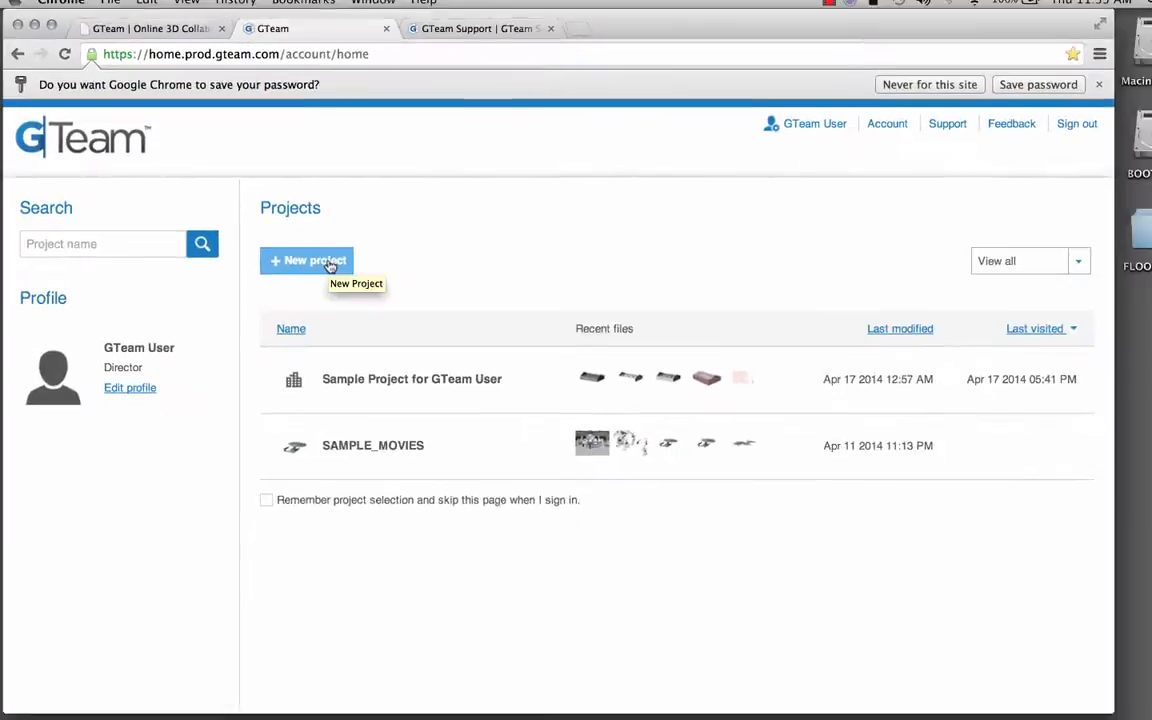
# Step: Create a new project titled '1 - Plans Sample'
pyautogui.click(307, 260)
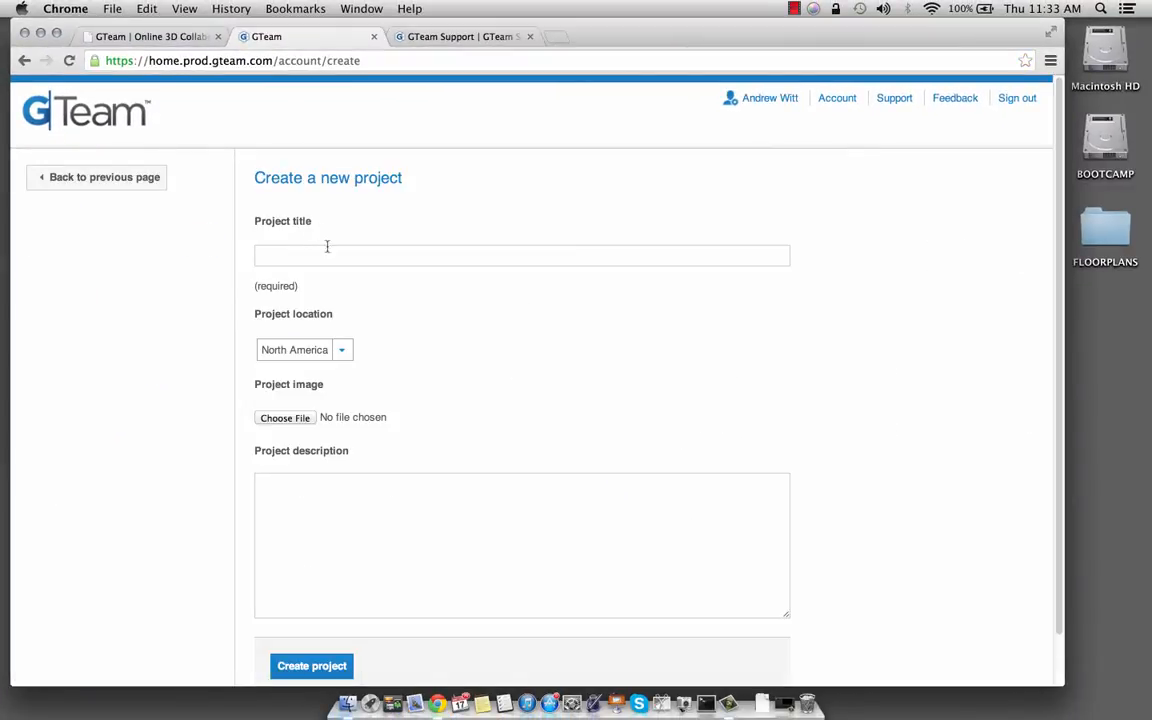
pyautogui.write('1 - Pl')
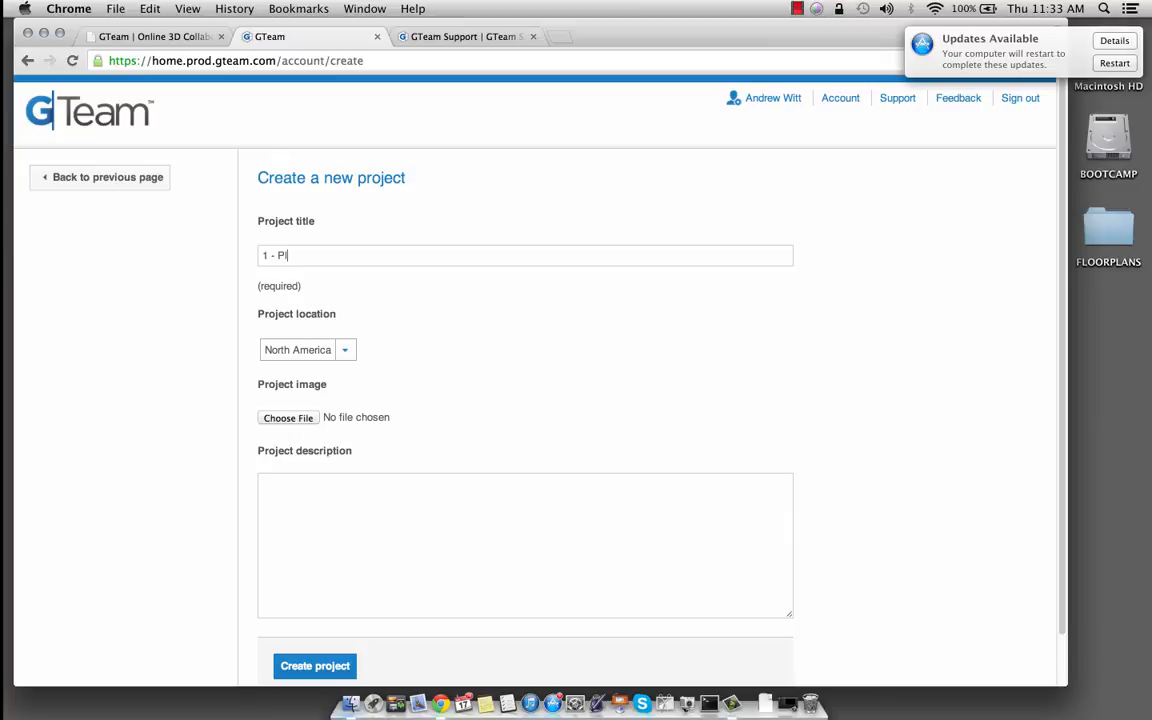
pyautogui.write('ans Sample')
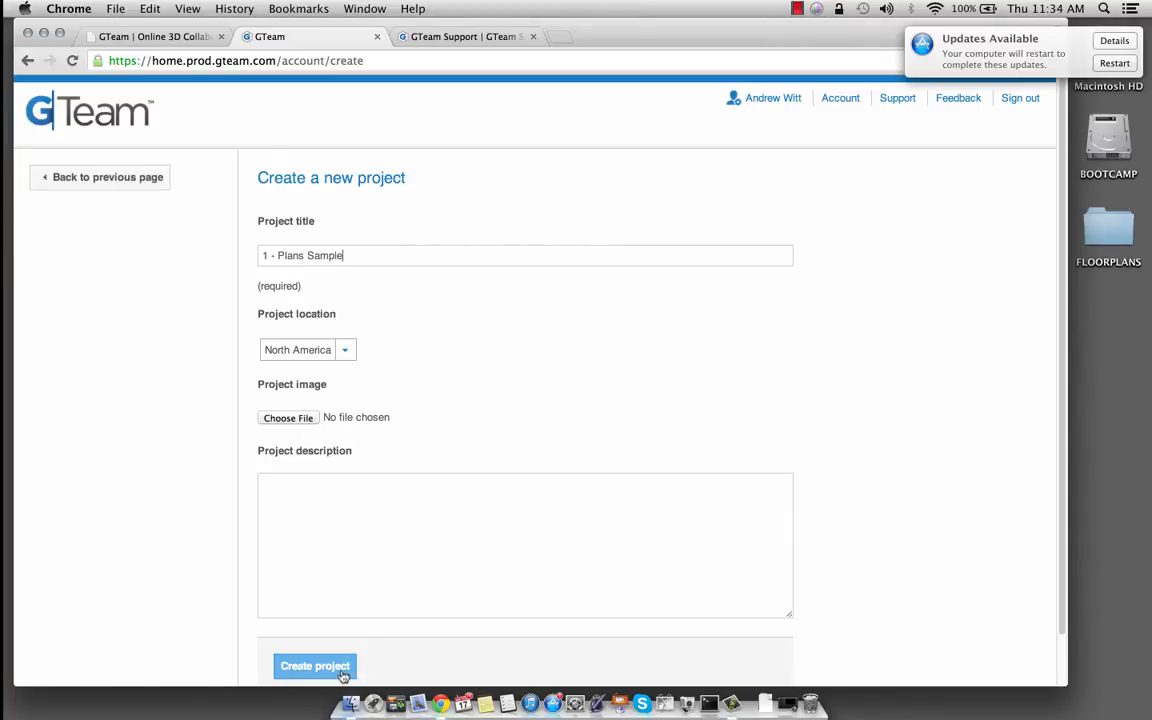
pyautogui.click(315, 666)
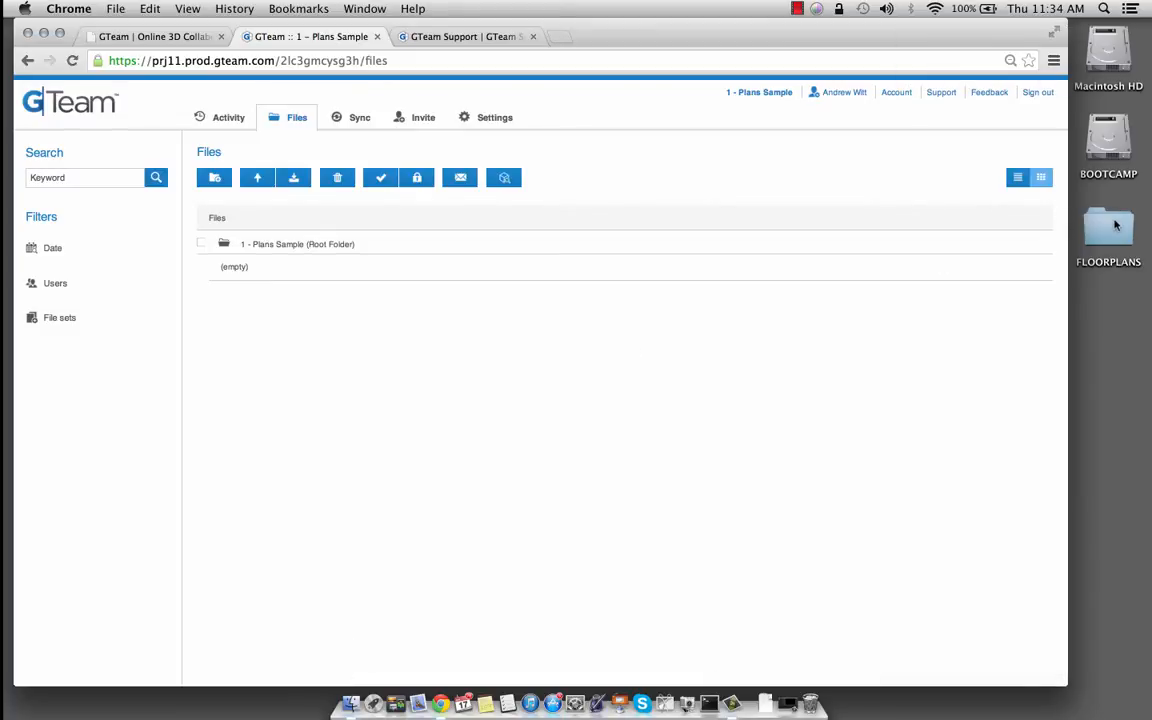
# Step: Open the desktop FLOORPLANS folder and drag its plan images into the project's Files area
pyautogui.doubleClick(1108, 230)
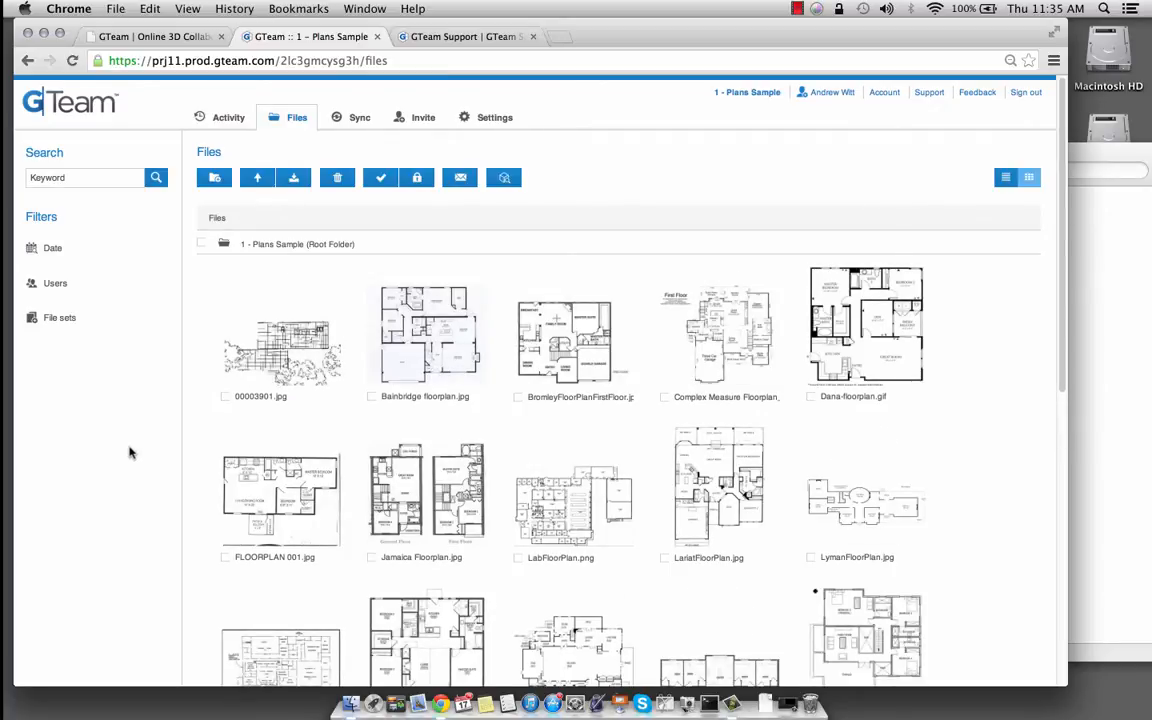
# Step: Create a folder named 'House Plans' in the project root
pyautogui.click(214, 177)
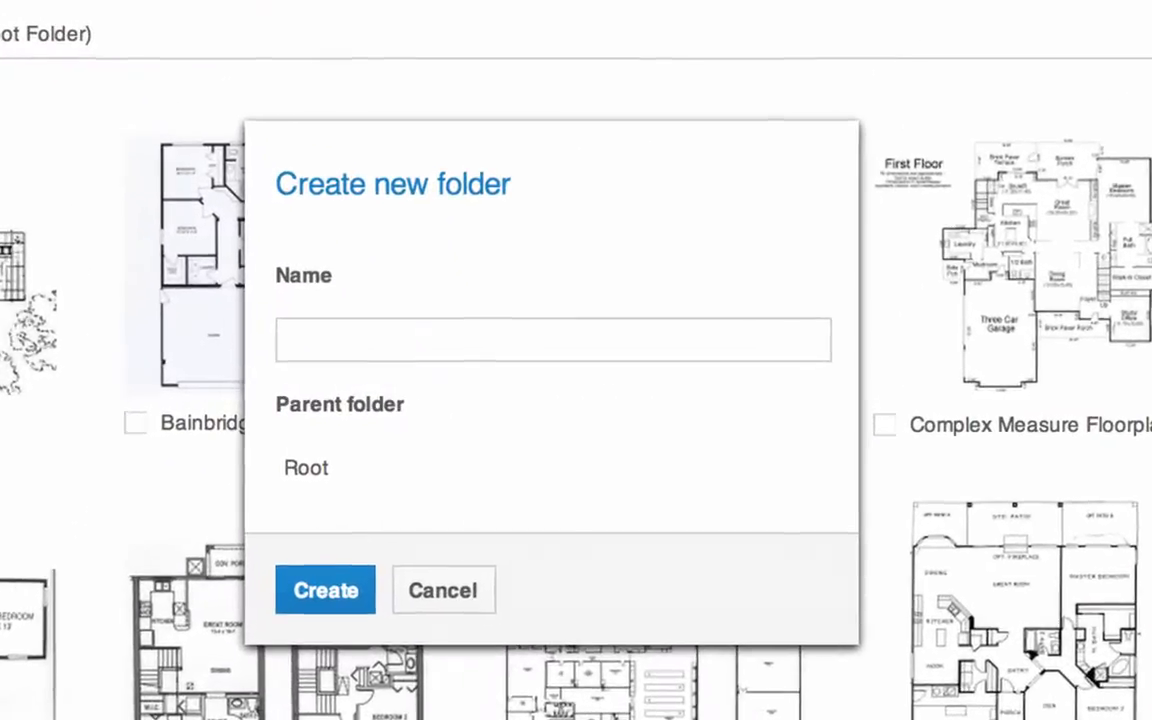
pyautogui.write('House Pl')
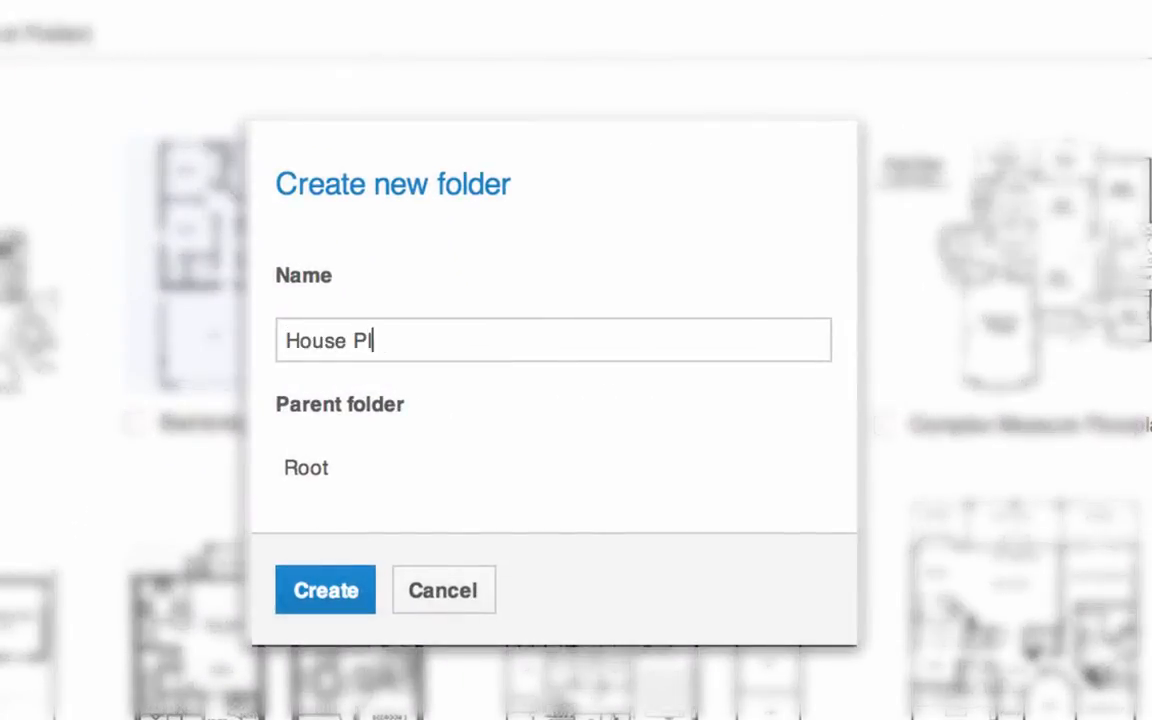
pyautogui.click(325, 590)
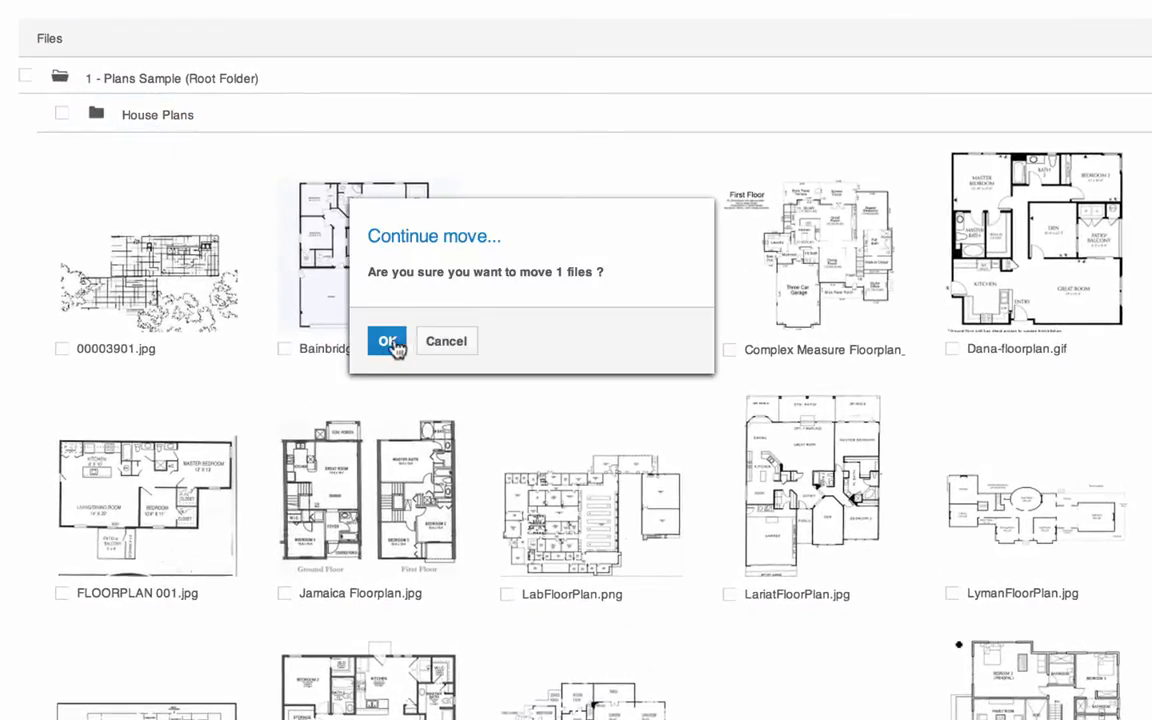
# Step: Move several floor plans into House Plans, then return to the projects list
pyautogui.click(387, 341)
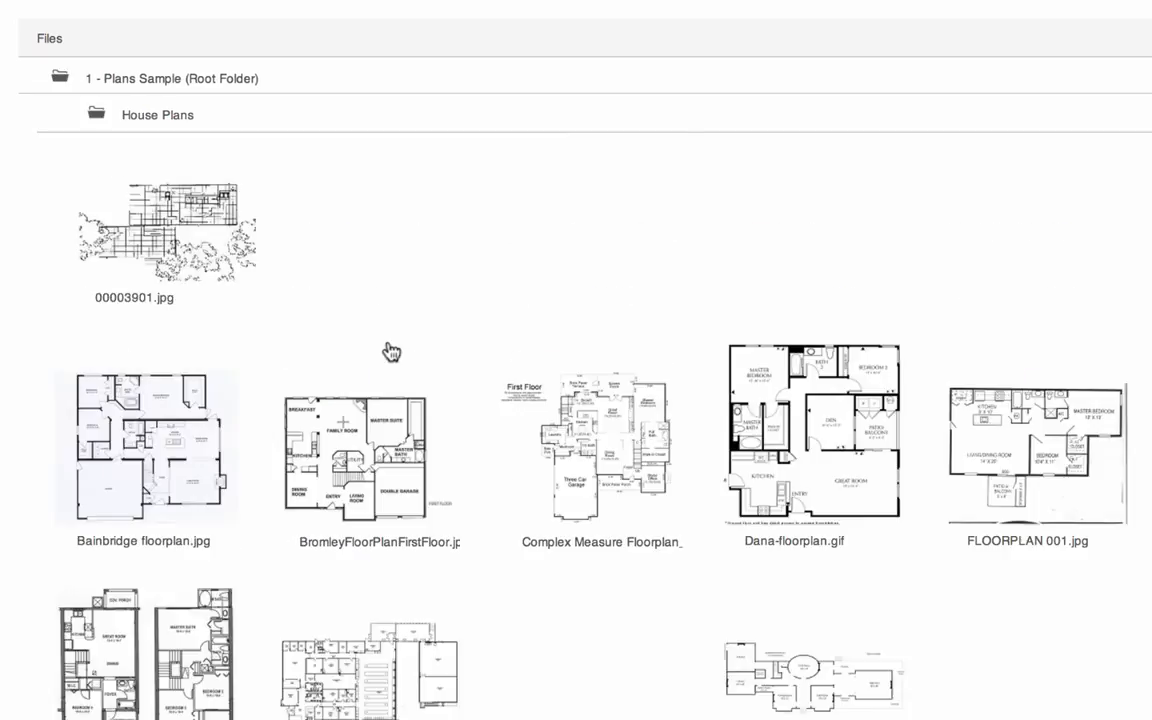
pyautogui.click(284, 541)
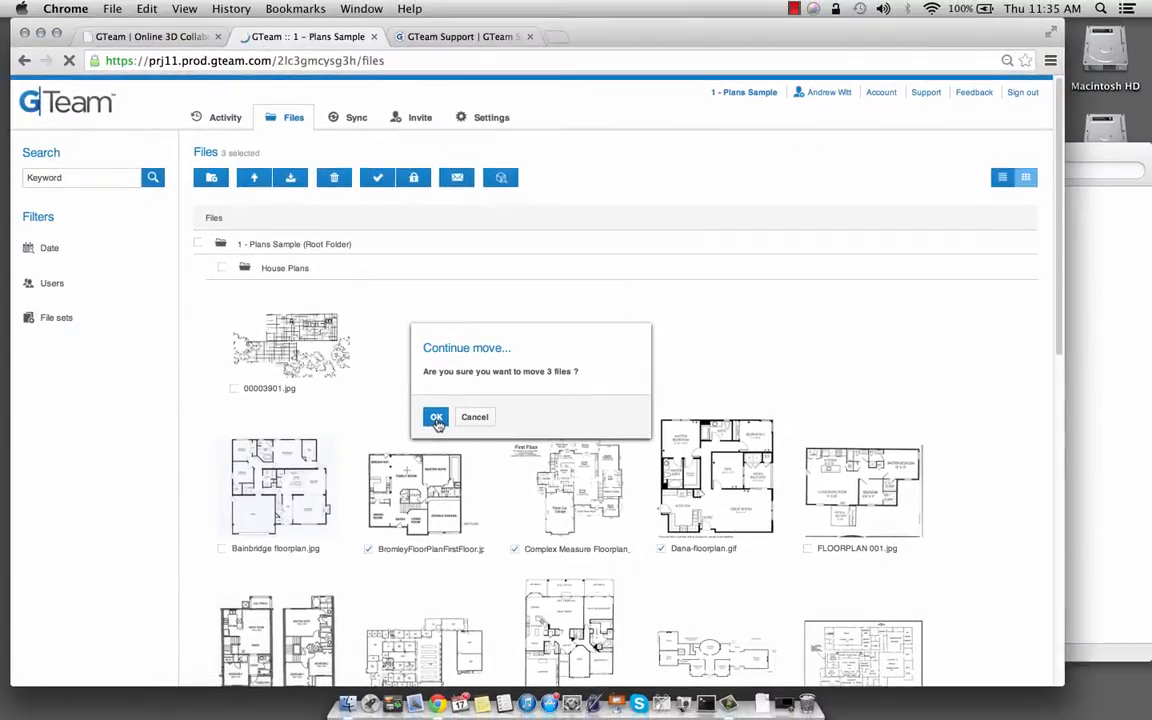
pyautogui.click(436, 417)
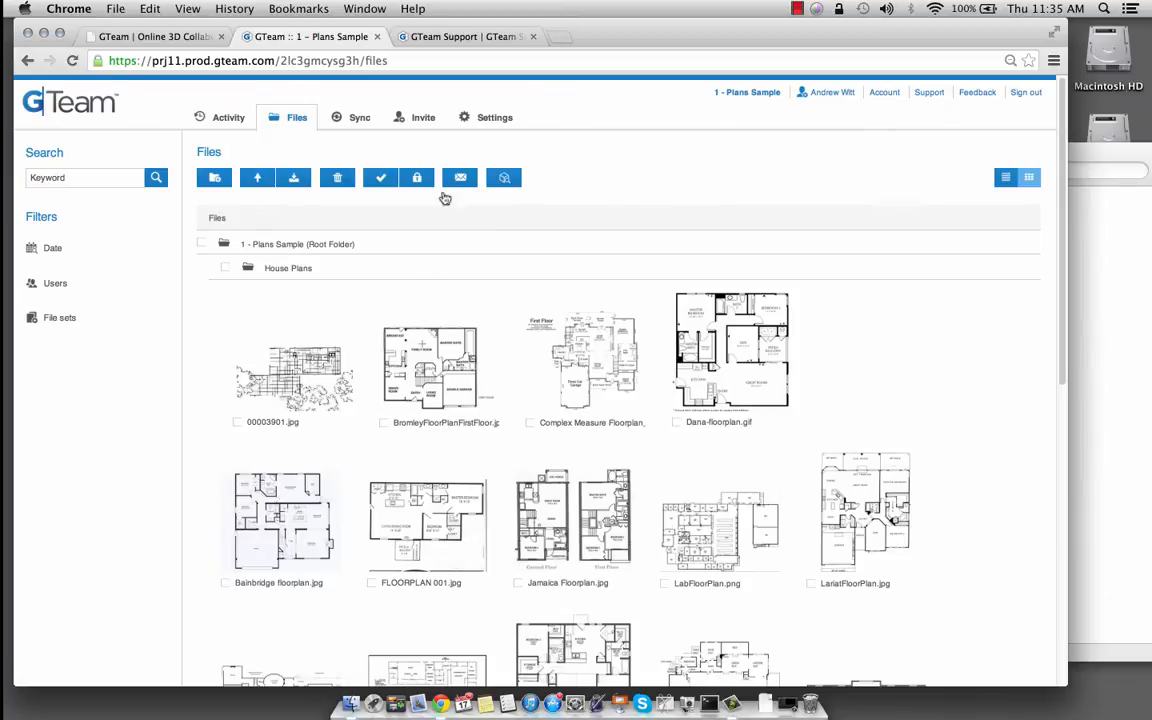
pyautogui.click(422, 117)
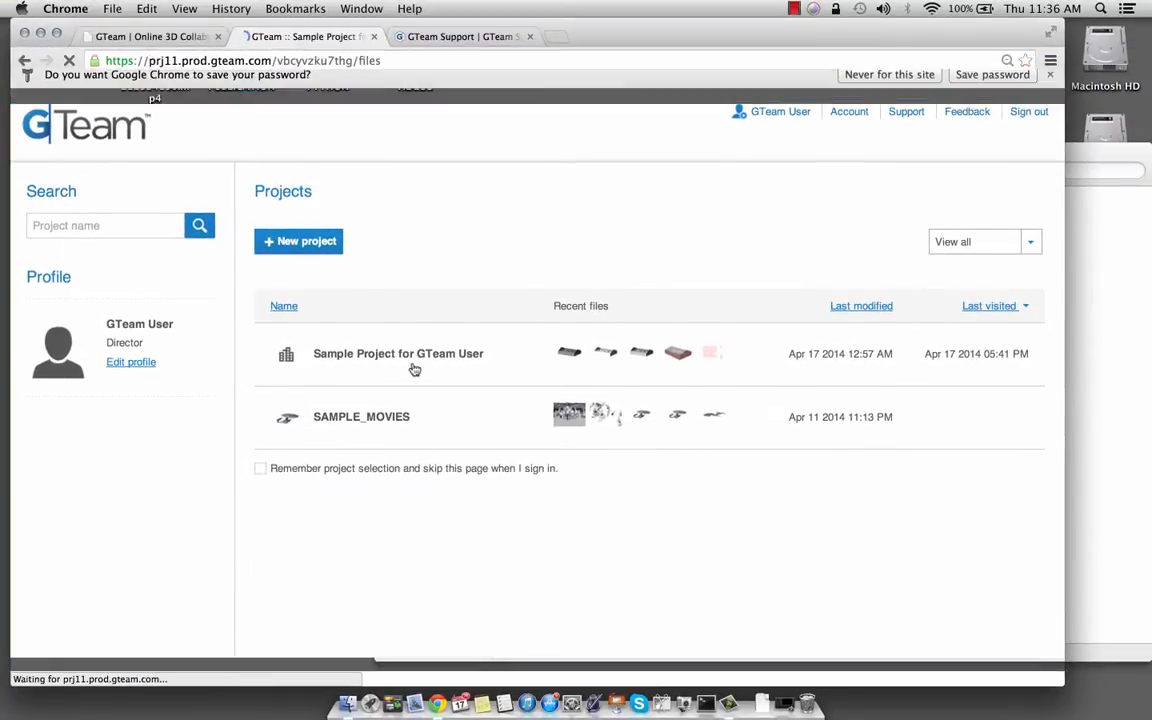
# Step: Open 'Sample Project for GTeam User' from the Projects list
pyautogui.click(398, 353)
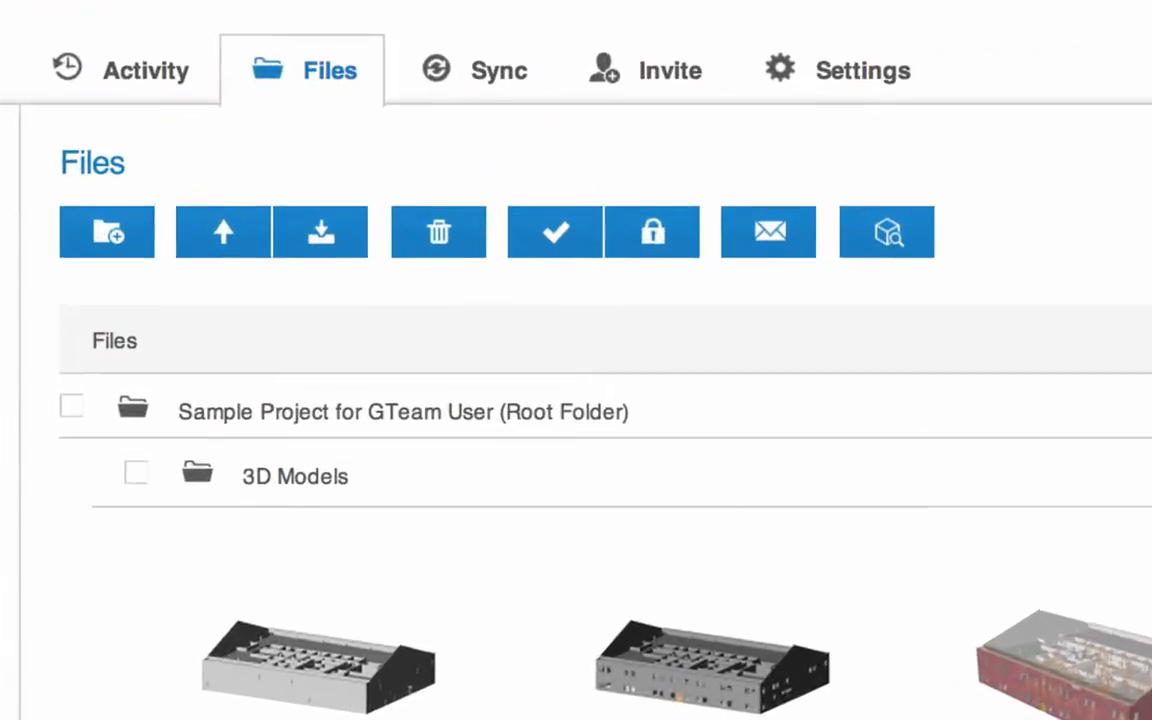
pyautogui.click(145, 70)
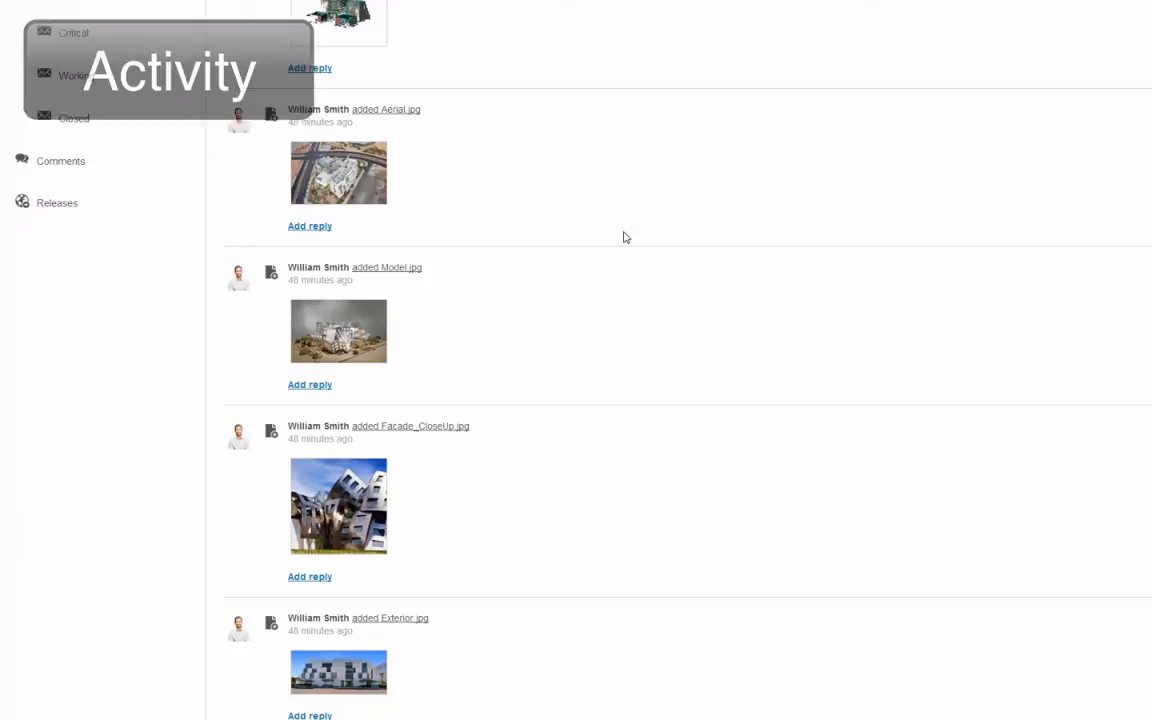
pyautogui.scroll(-3)
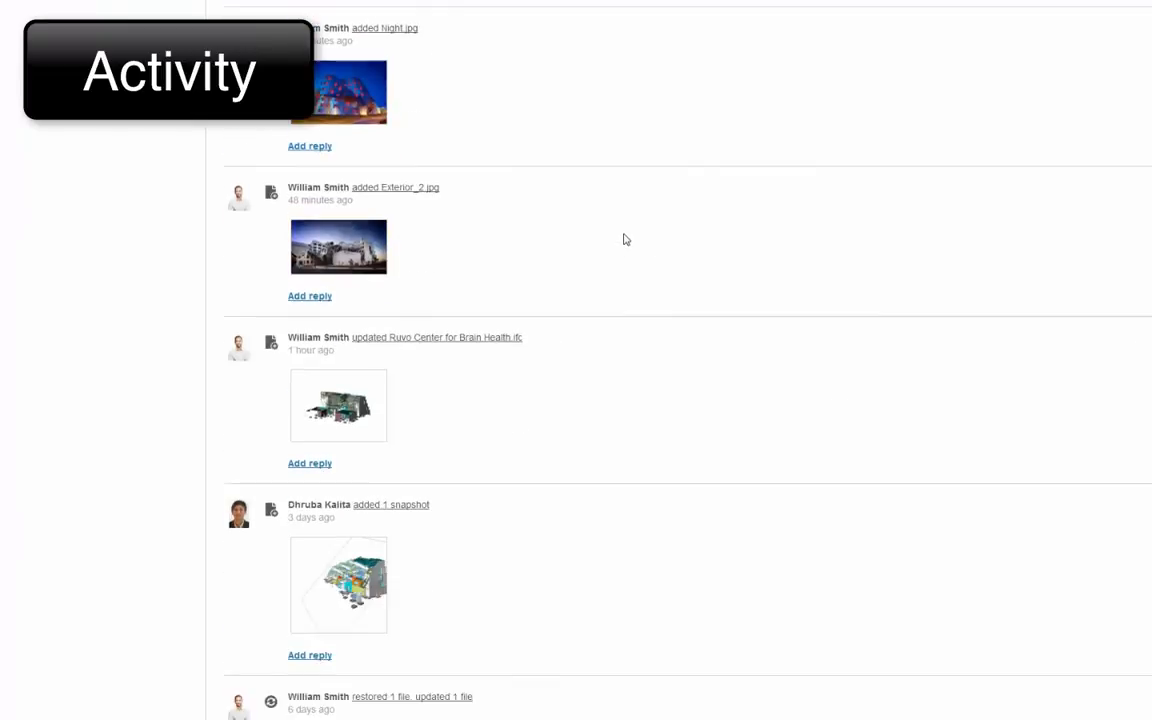
pyautogui.click(339, 51)
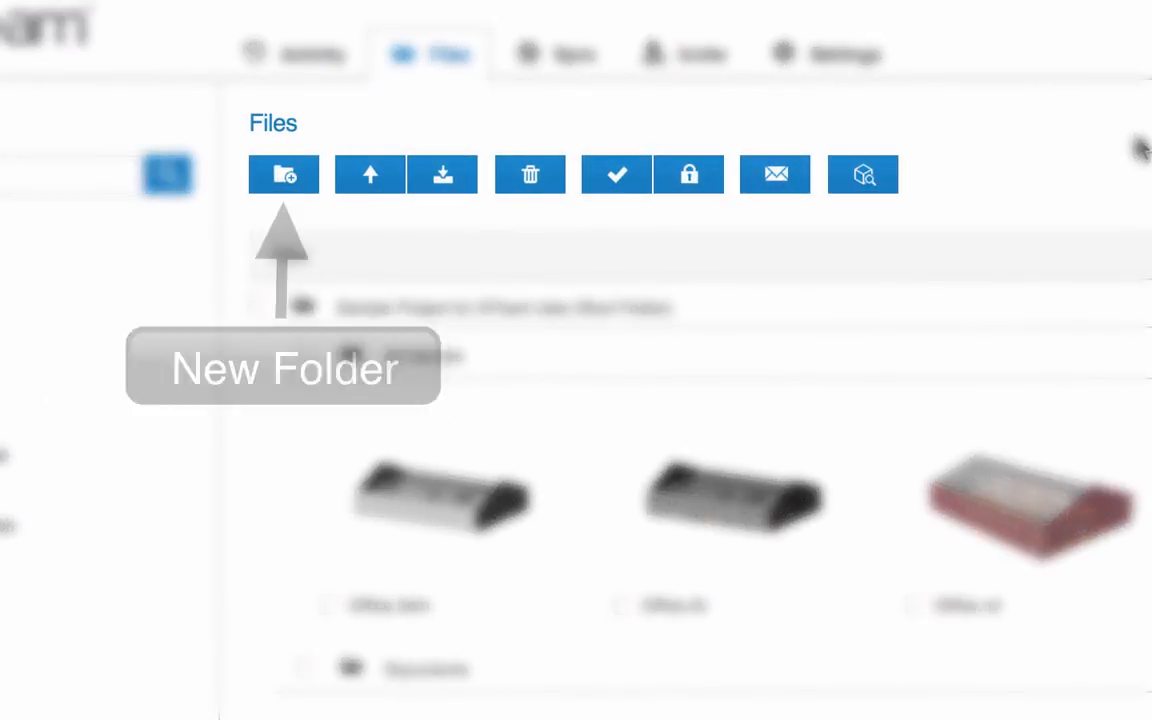
pyautogui.moveTo(530, 174)
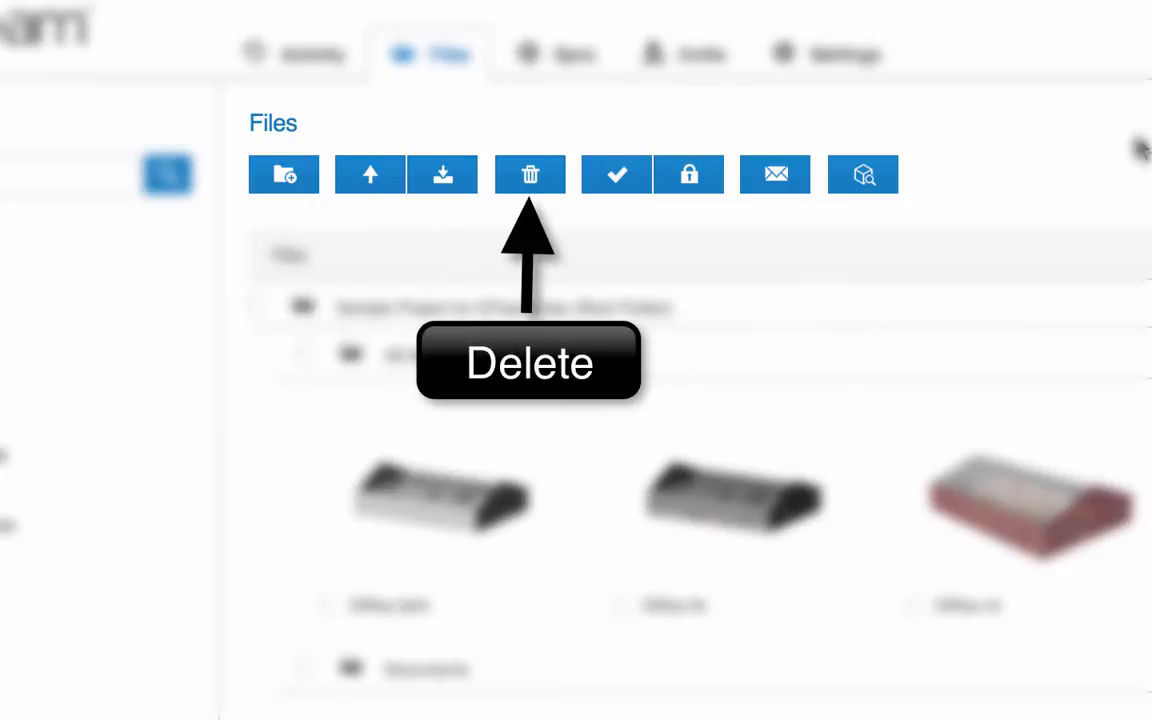
pyautogui.moveTo(530, 174)
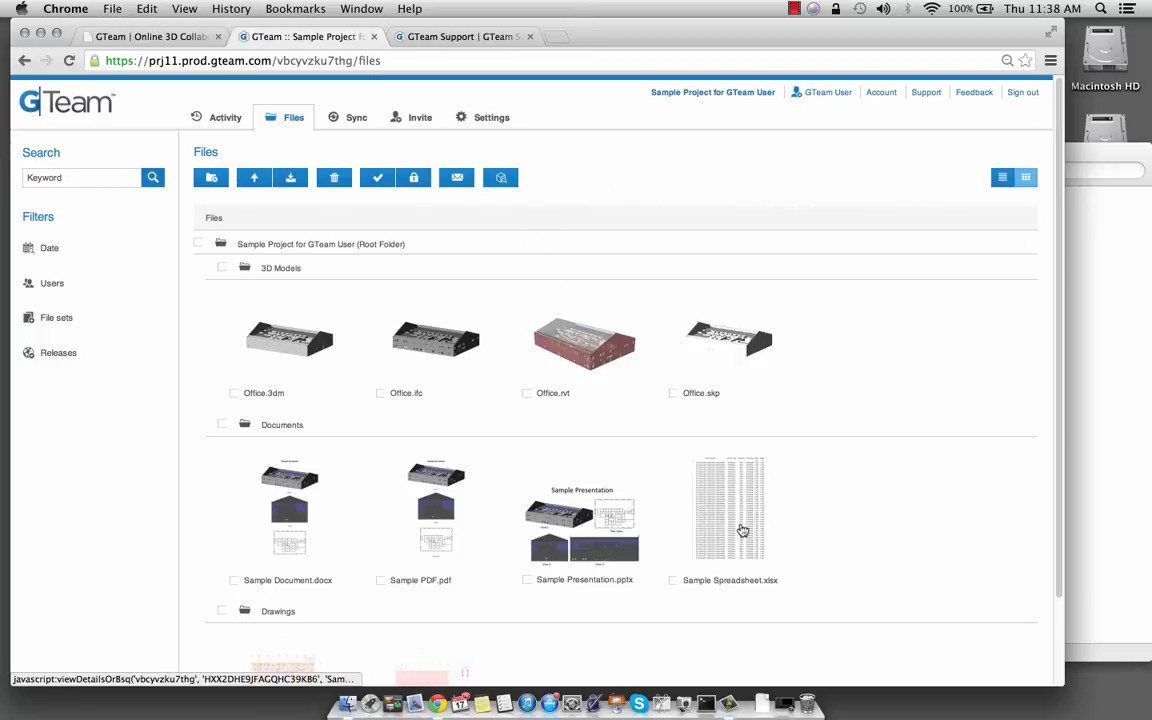
# Step: Preview Sample Document.docx and scroll down and back up through it
pyautogui.click(729, 507)
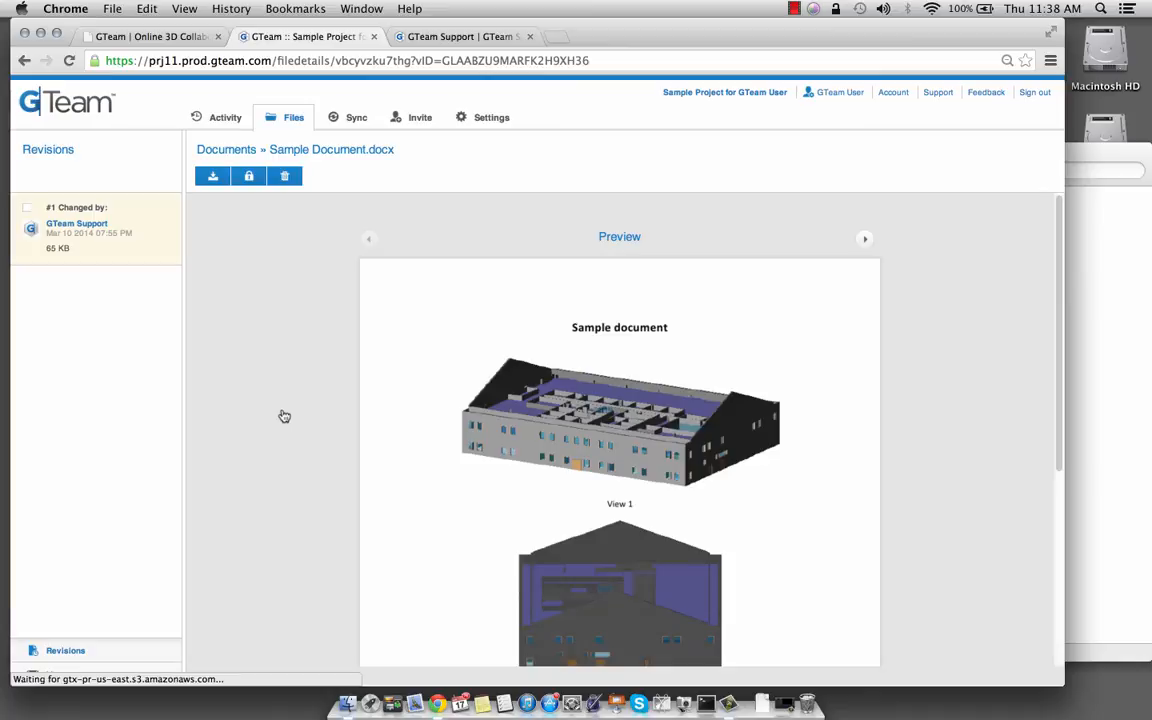
pyautogui.scroll(-3)
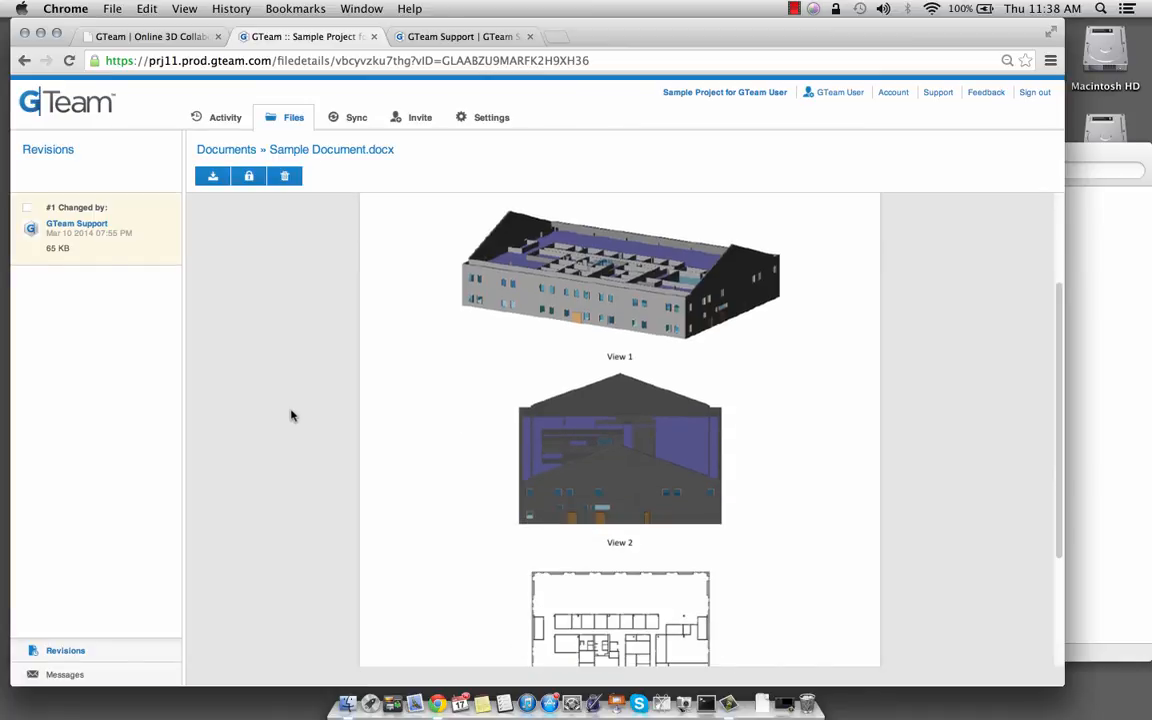
pyautogui.scroll(3)
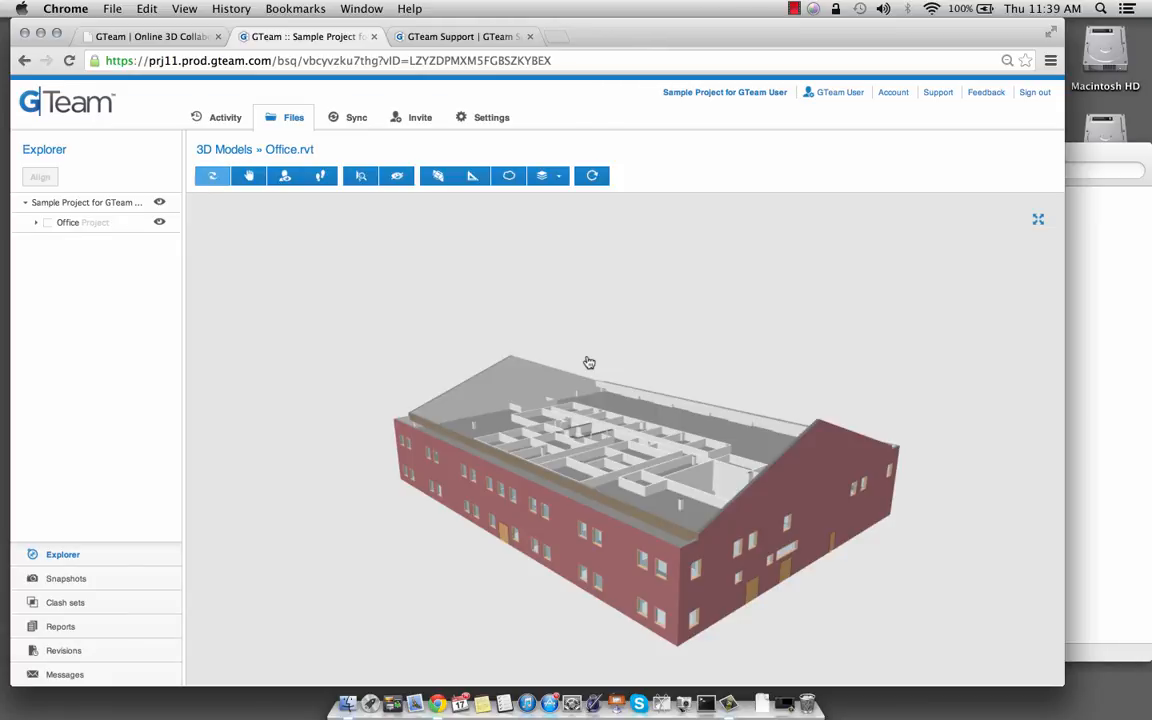
# Step: Orbit and zoom the Office.rvt model to inspect its interior rooms from above
pyautogui.moveTo(589, 362); pyautogui.dragTo(470, 468)
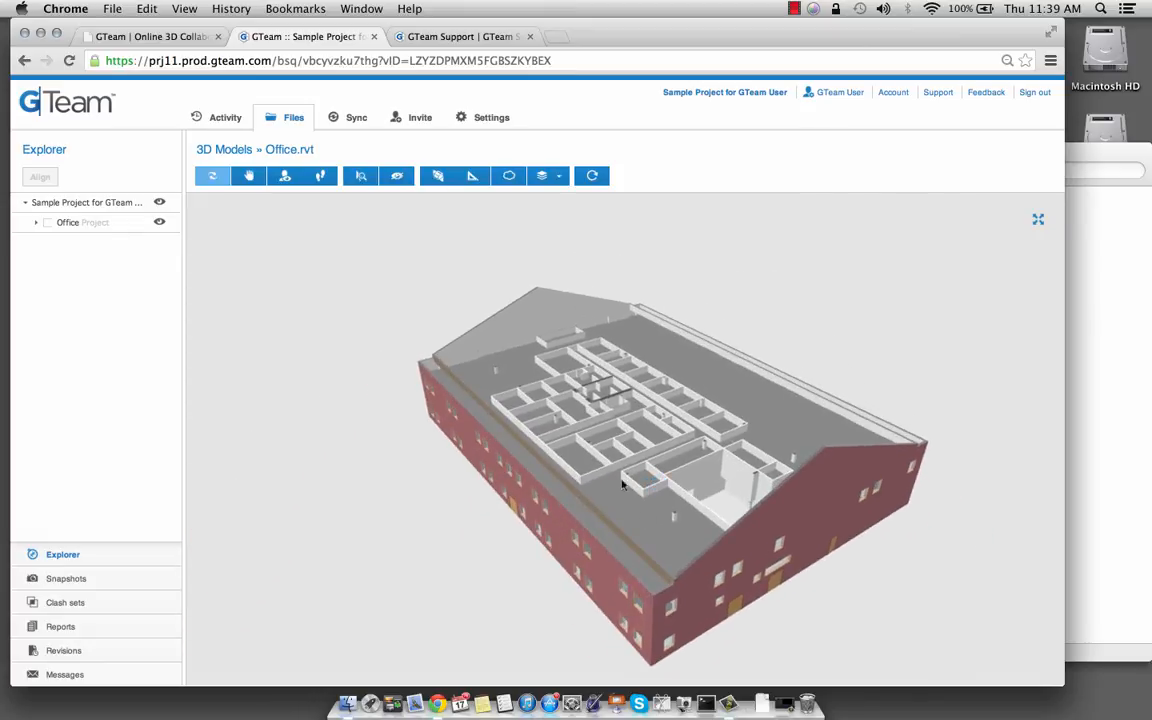
pyautogui.moveTo(622, 484); pyautogui.dragTo(615, 444)
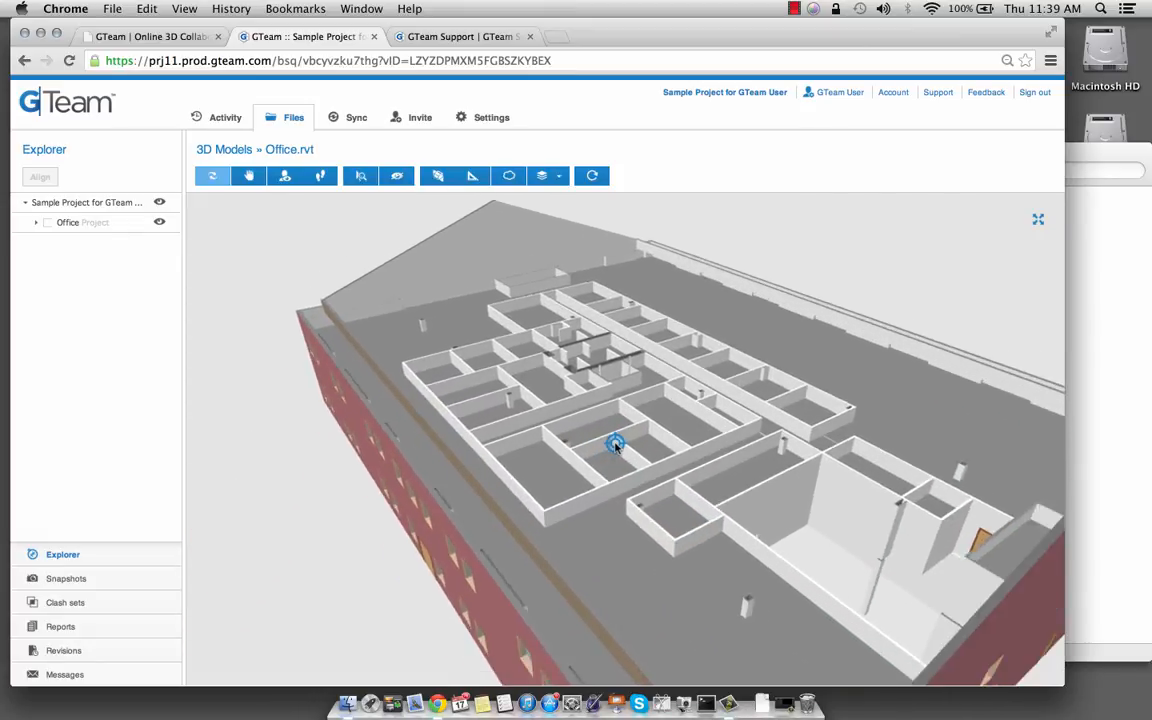
pyautogui.moveTo(615, 445); pyautogui.dragTo(727, 452)
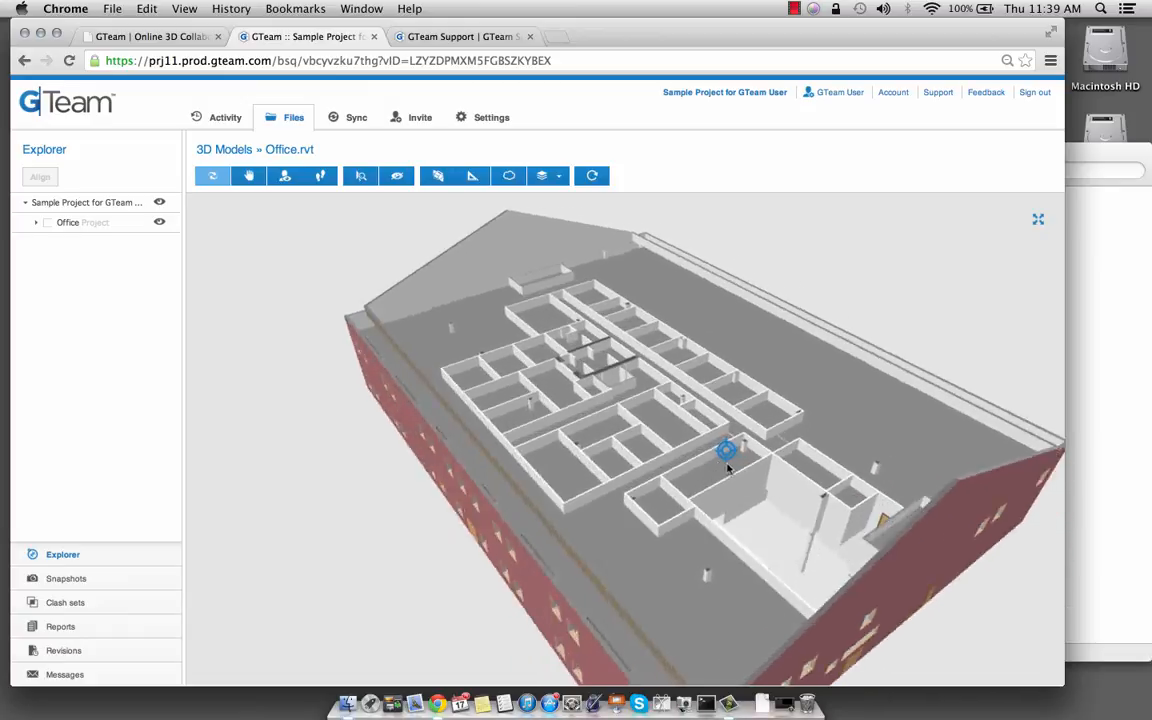
pyautogui.moveTo(727, 451); pyautogui.dragTo(765, 470)
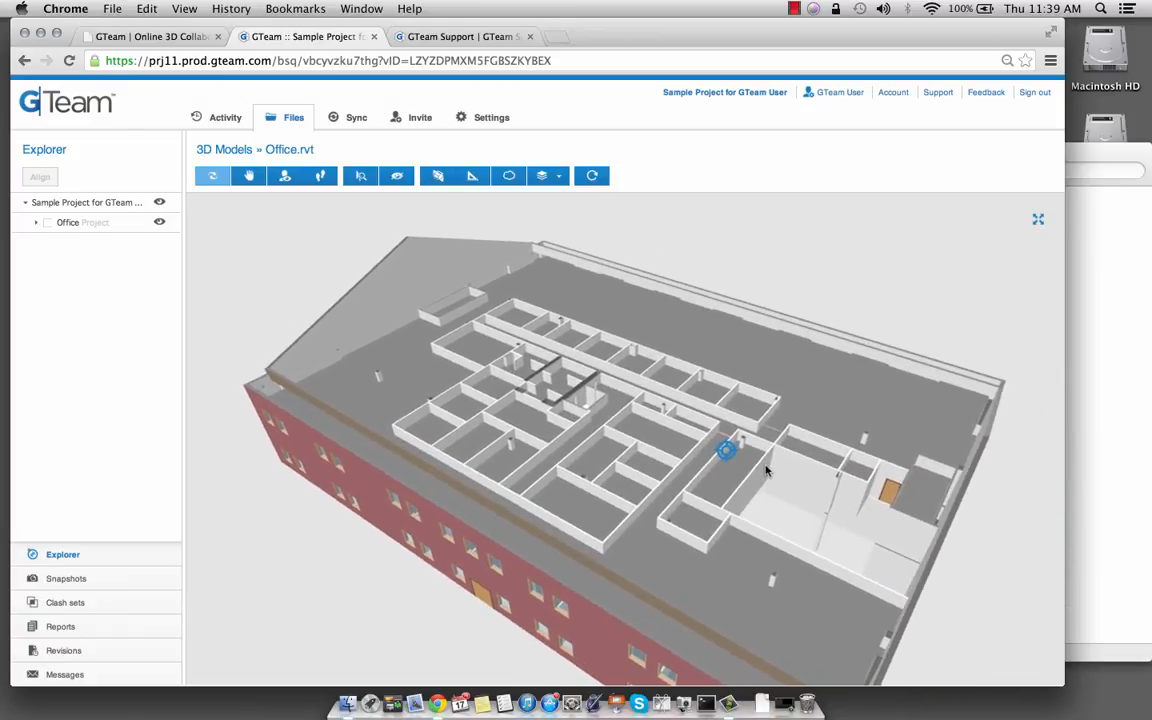